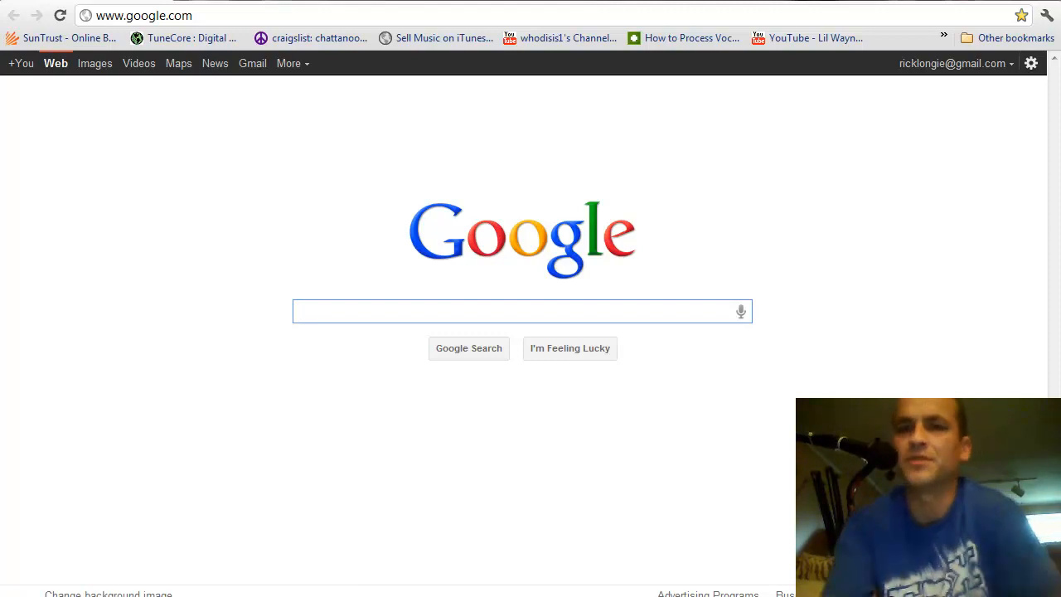
Replace the Google homepage address with btjunkie.org in Chrome.
left_click(521, 311)
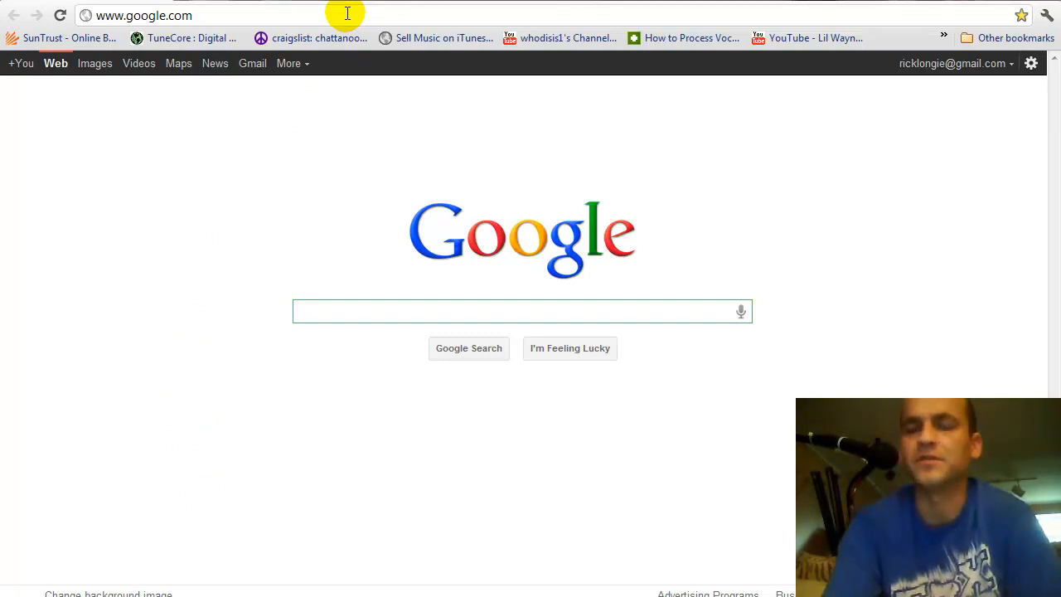
left_click(522, 311)
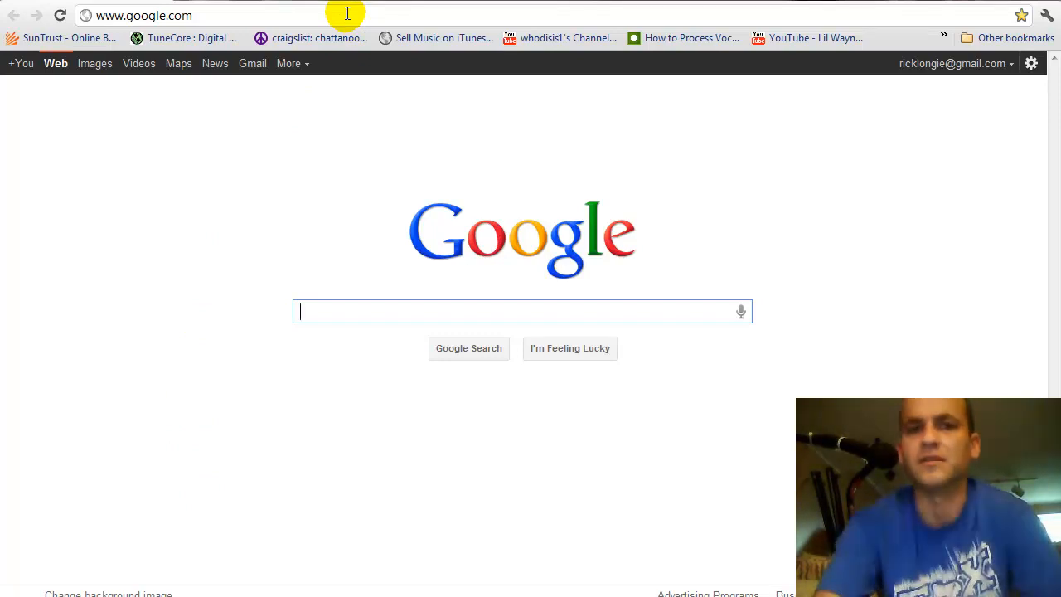
left_click(143, 15)
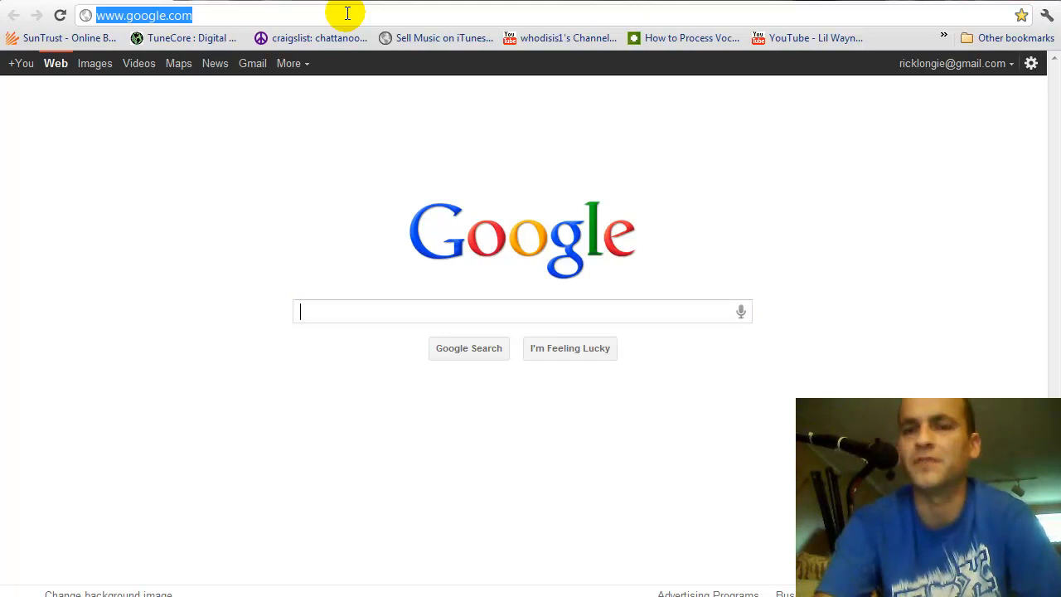
type("btjunkie.org")
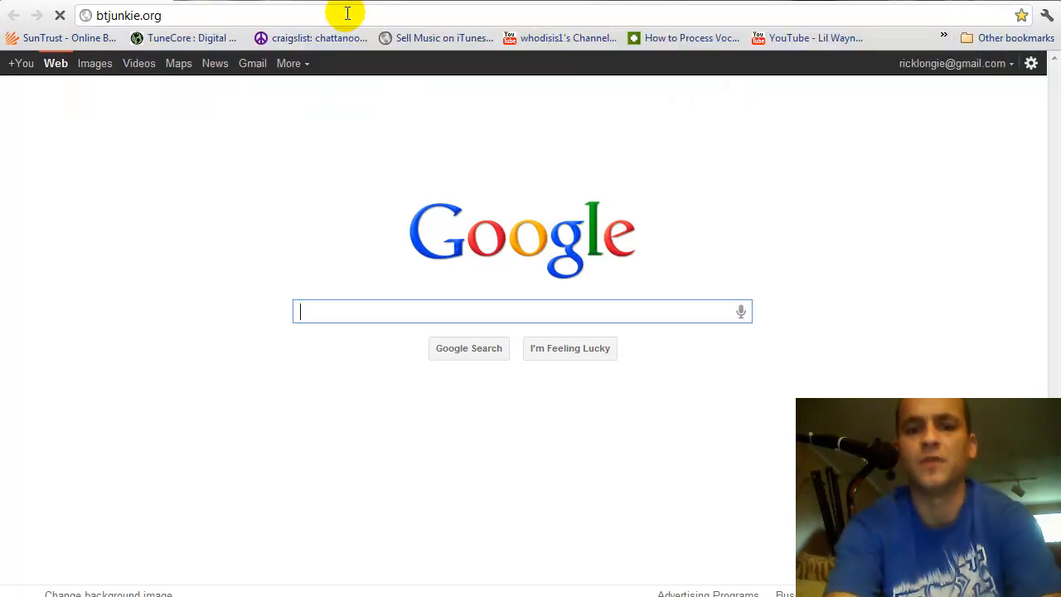
Load btjunkie and enter 'eminem' in its search box.
key("Return")
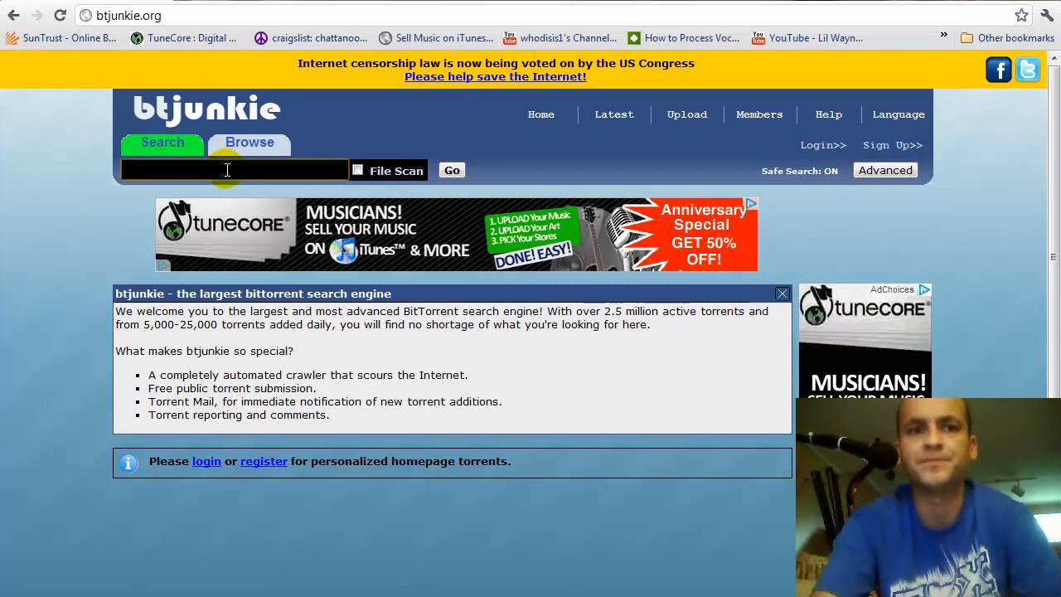
type("em")
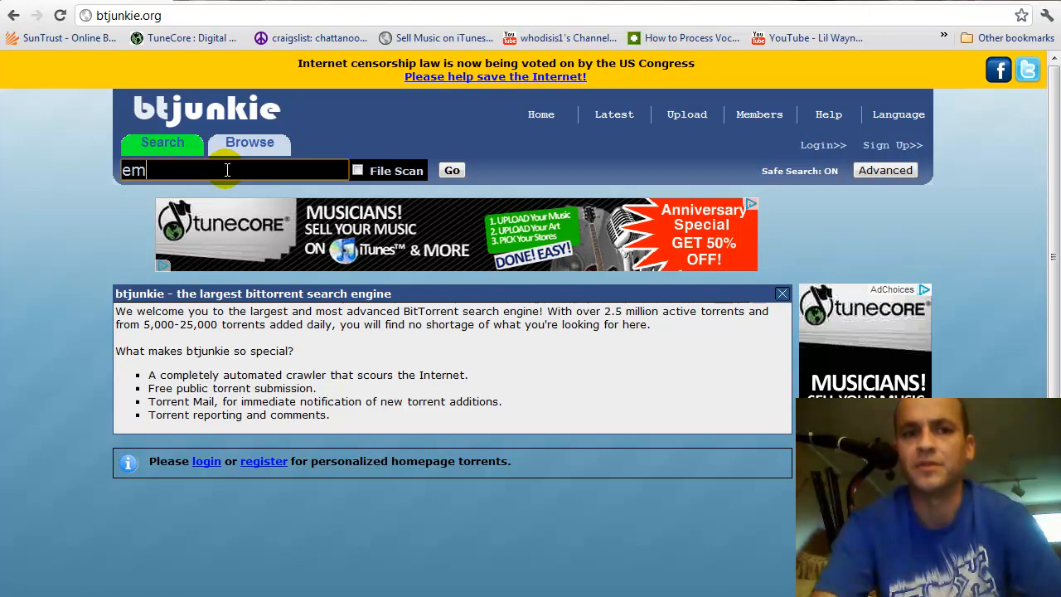
type("inem")
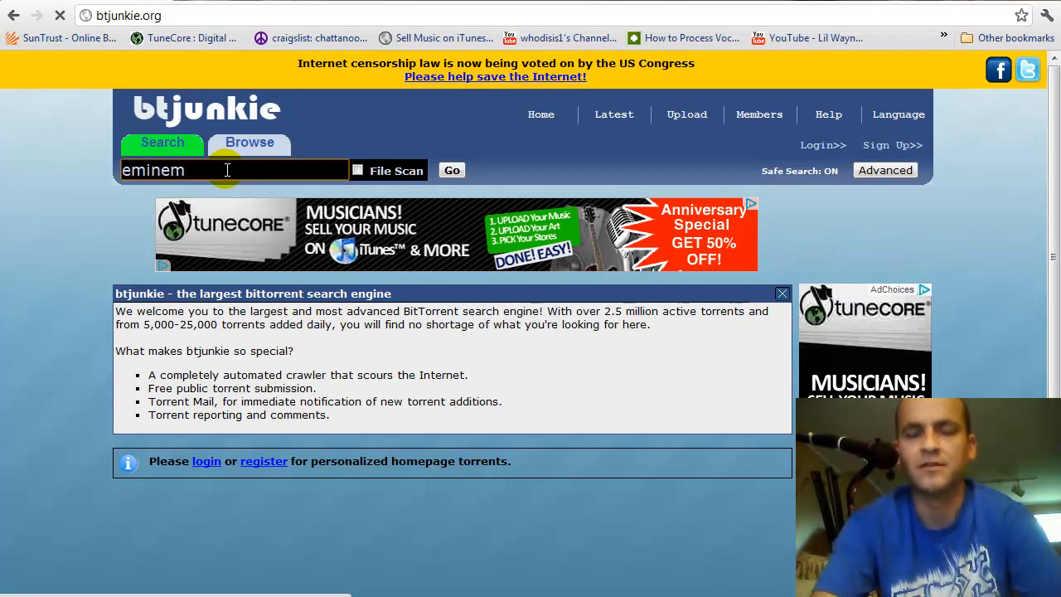
Scroll through the 4,890 eminem torrent results with sizes, seeds and leechers.
left_click(451, 170)
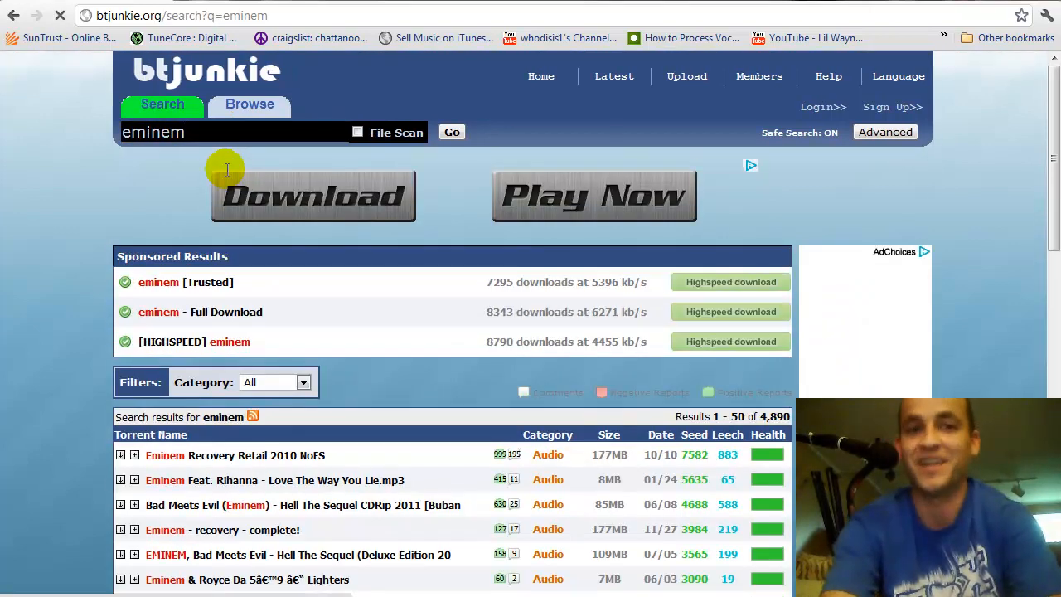
triple_click(152, 132)
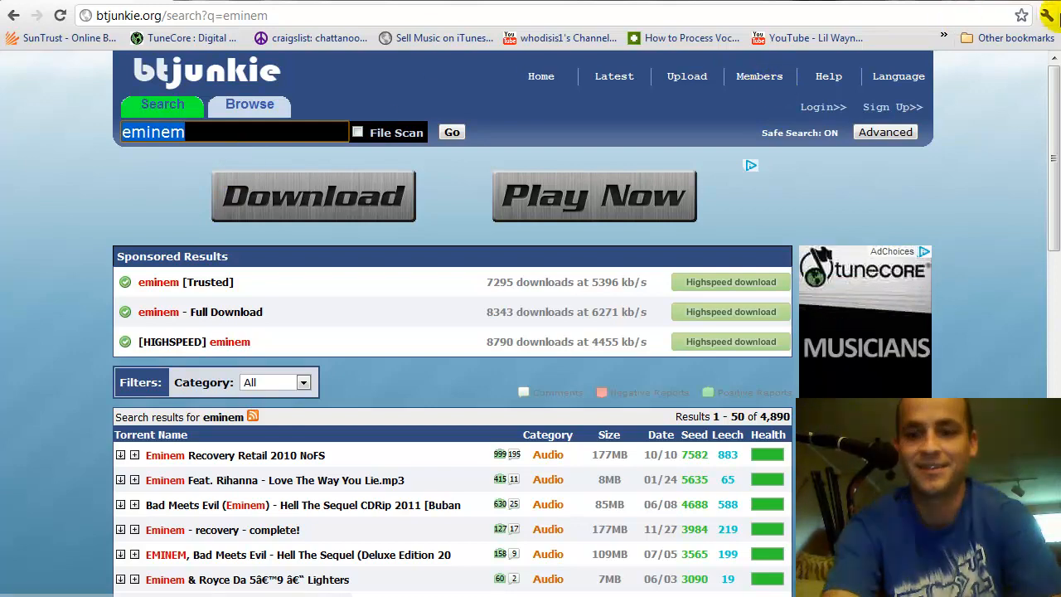
scroll("down", 3)
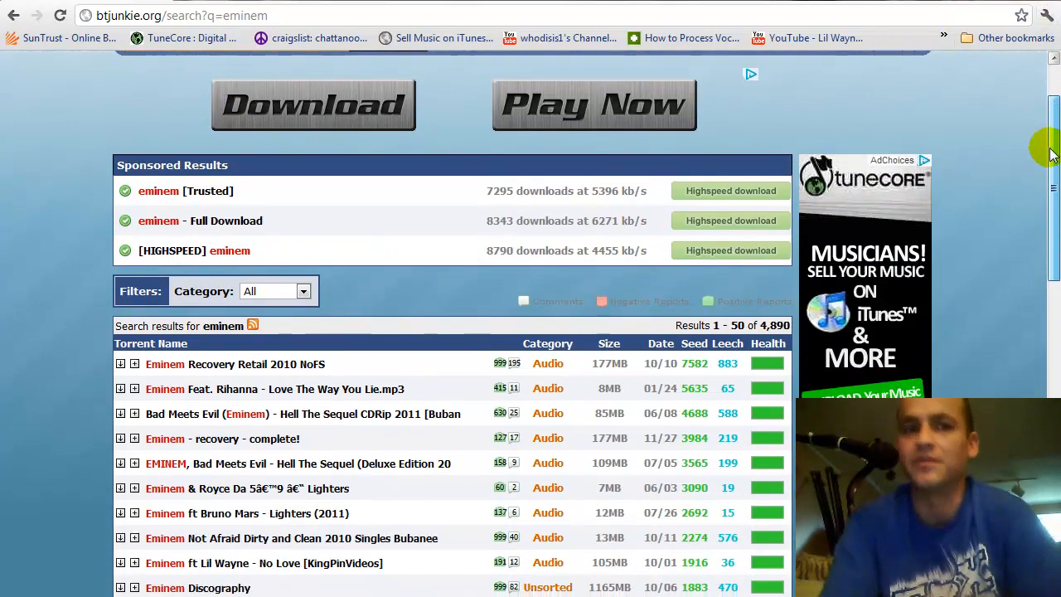
scroll("down", 3)
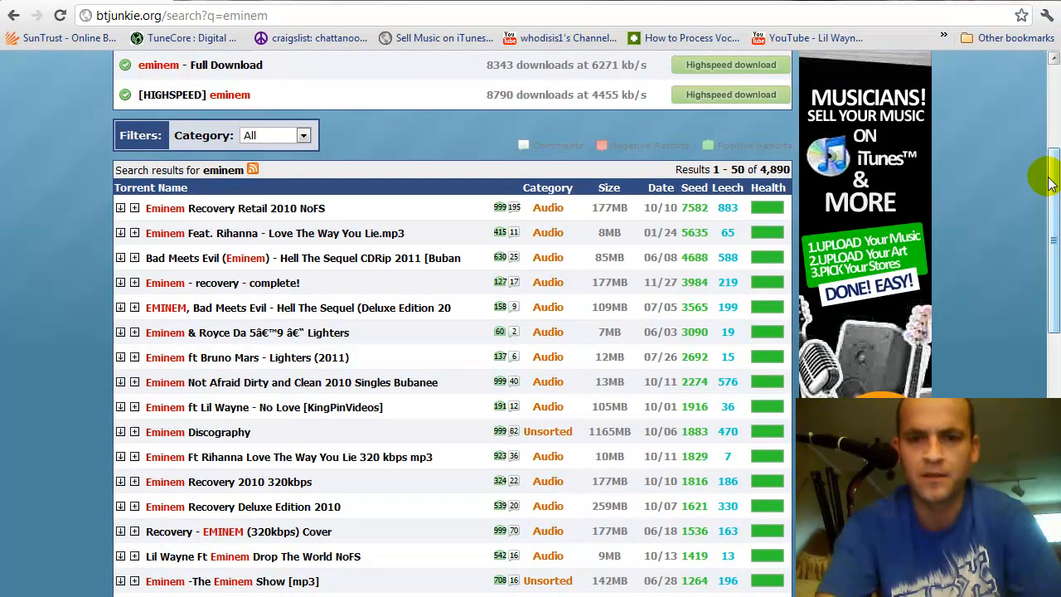
mouse_move(746, 161)
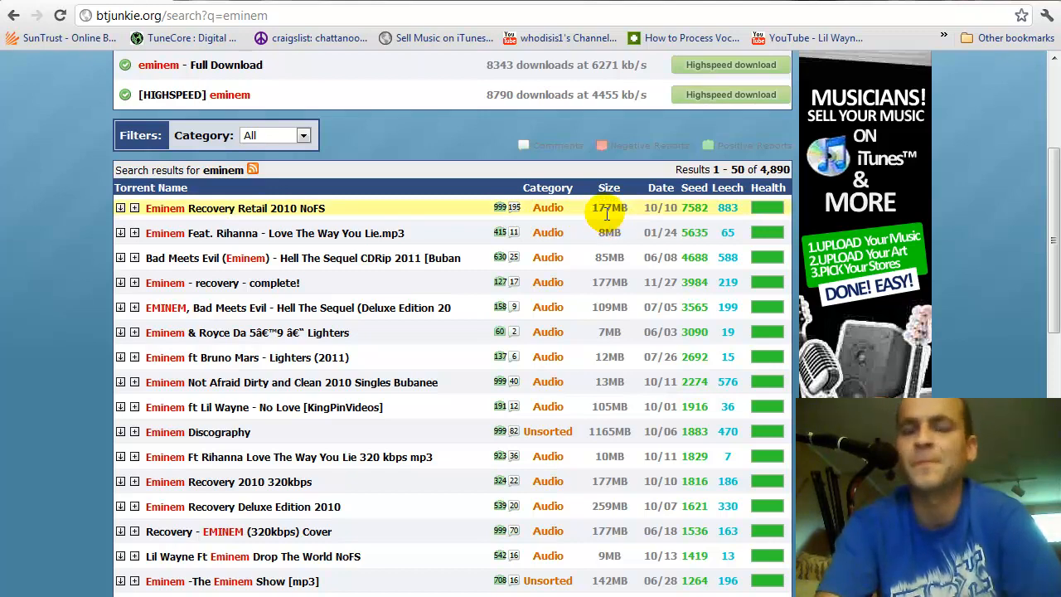
mouse_move(613, 231)
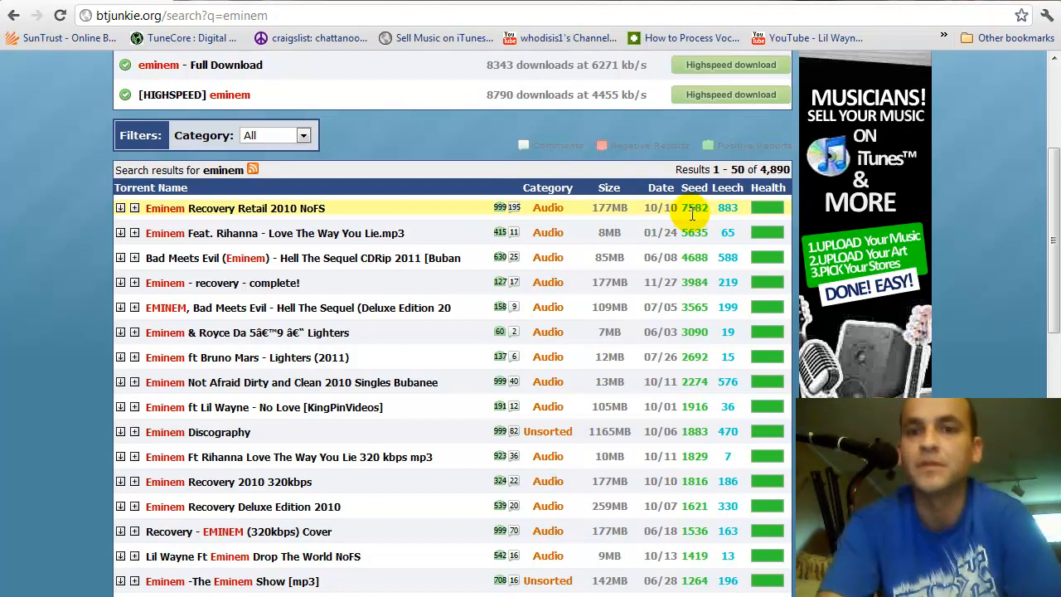
mouse_move(543, 226)
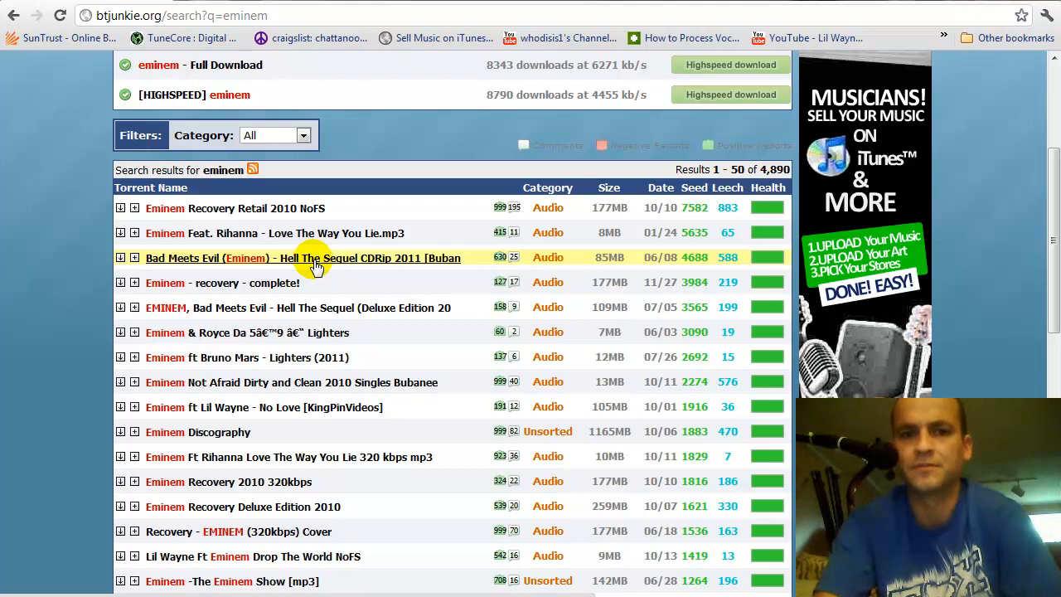
Open the 'Bad Meets Evil (Eminem) - Hell The Sequel' torrent page and browse its comments.
left_click(302, 258)
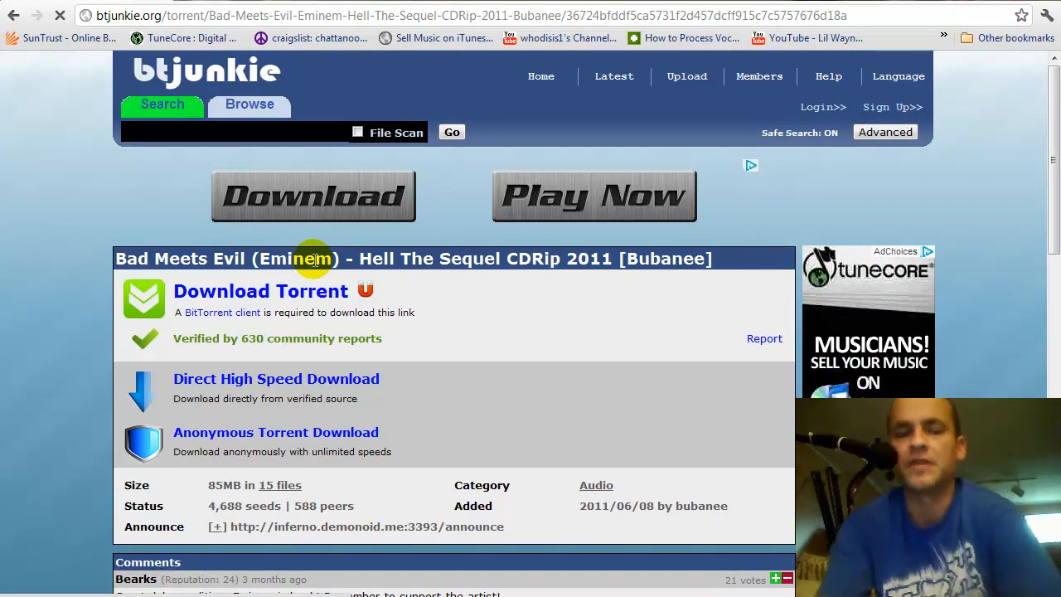
scroll("down", 3)
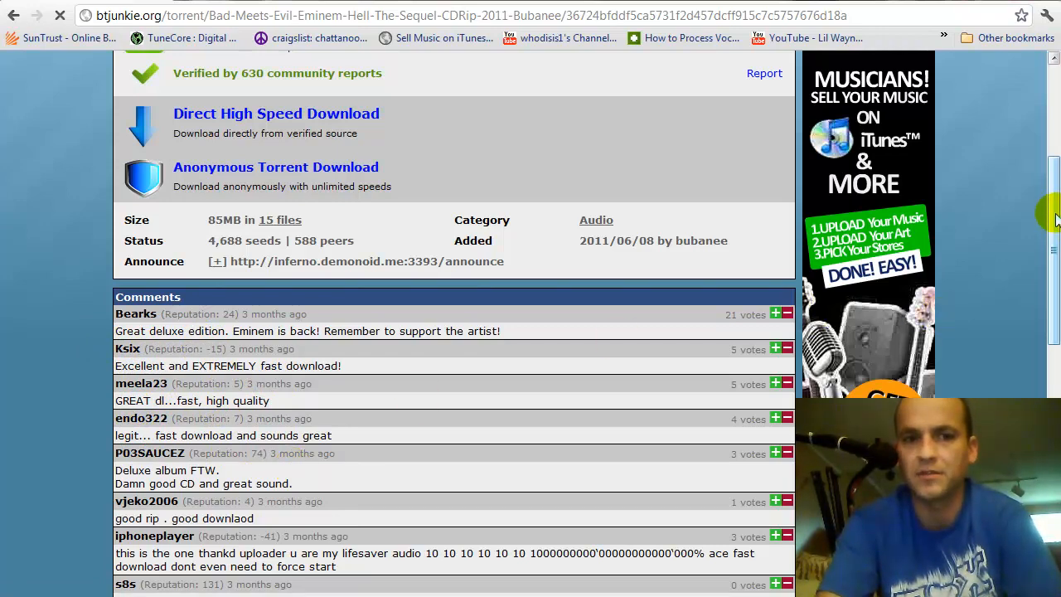
scroll("up", 3)
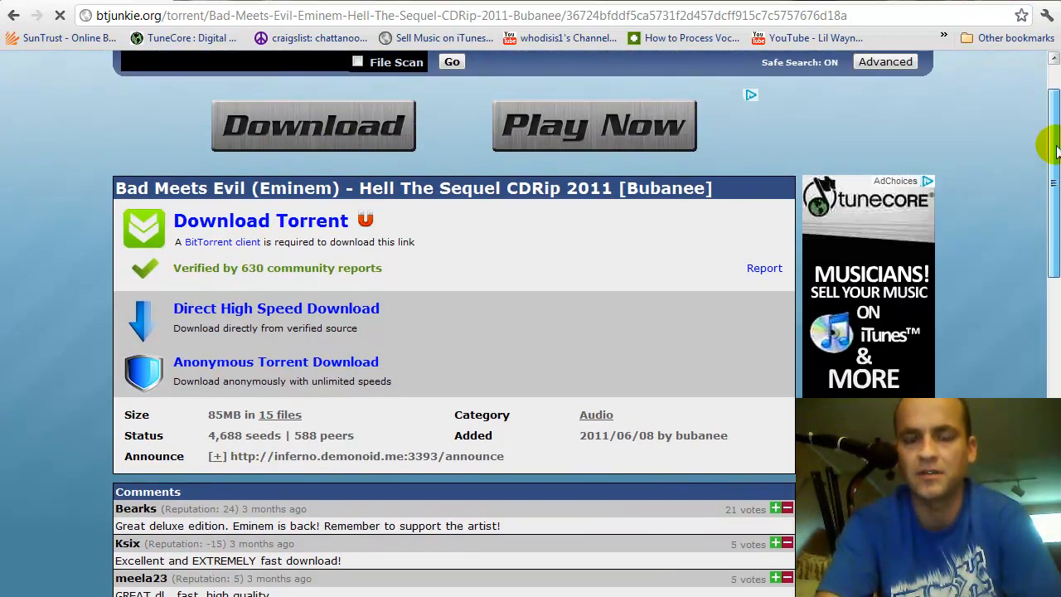
scroll("up", 3)
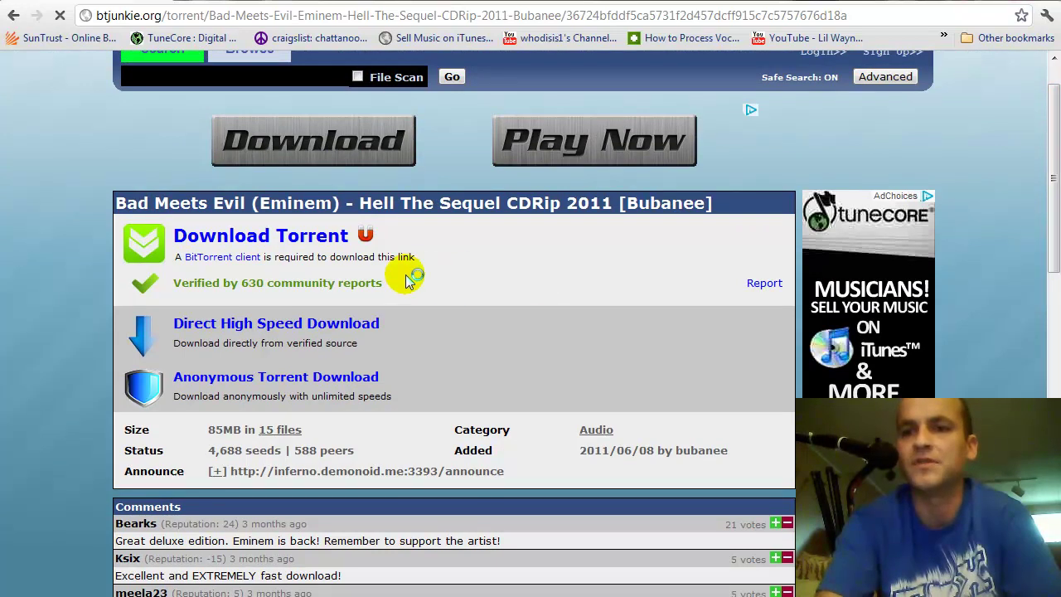
mouse_move(241, 236)
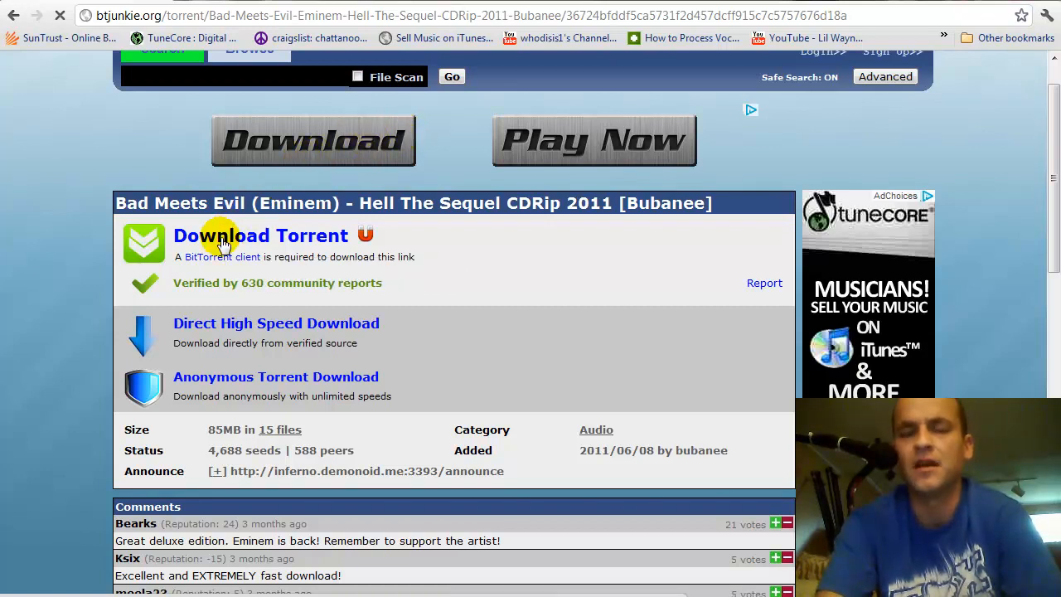
mouse_move(223, 235)
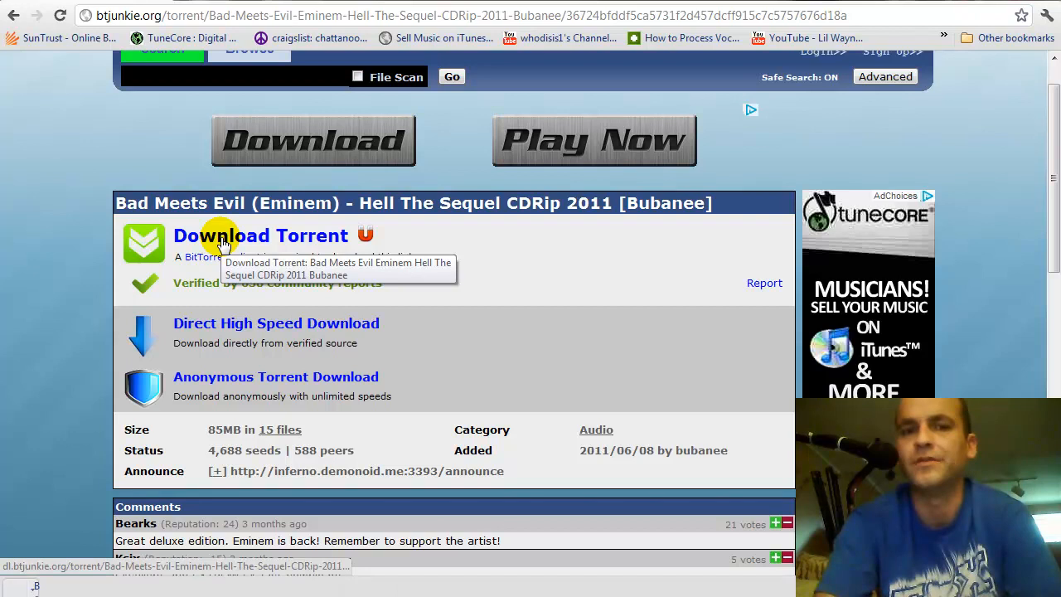
Download the Bad_Meets_Evil .torrent file from its btjunkie page.
left_click(260, 235)
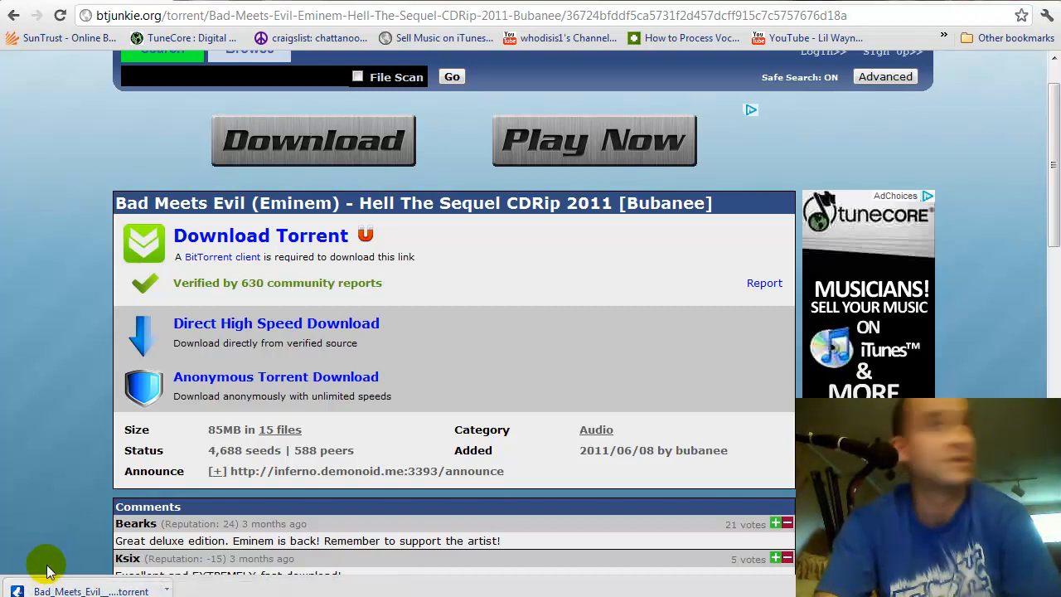
mouse_move(91, 590)
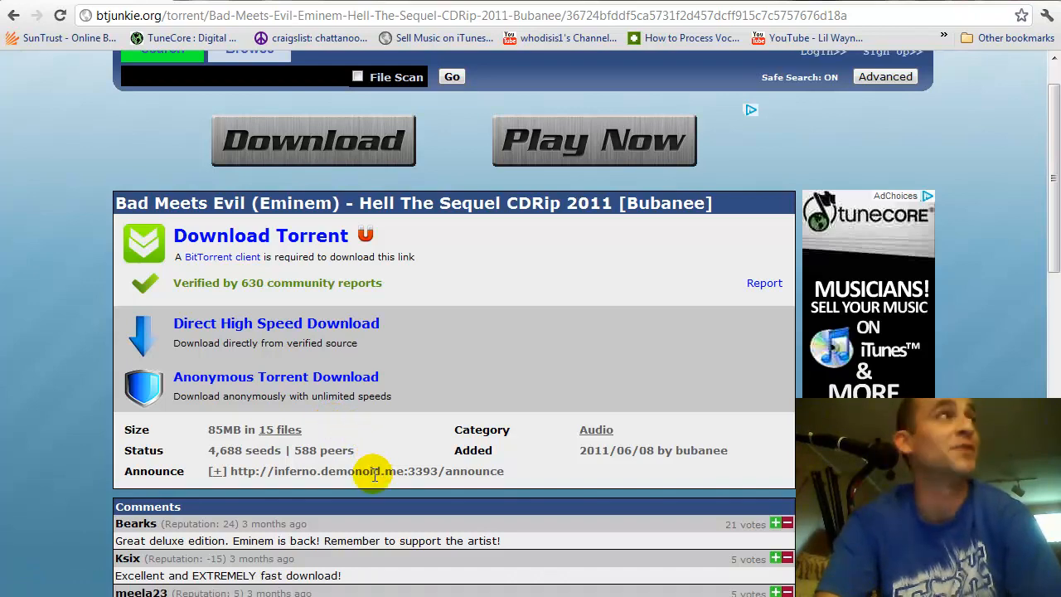
mouse_move(1003, 25)
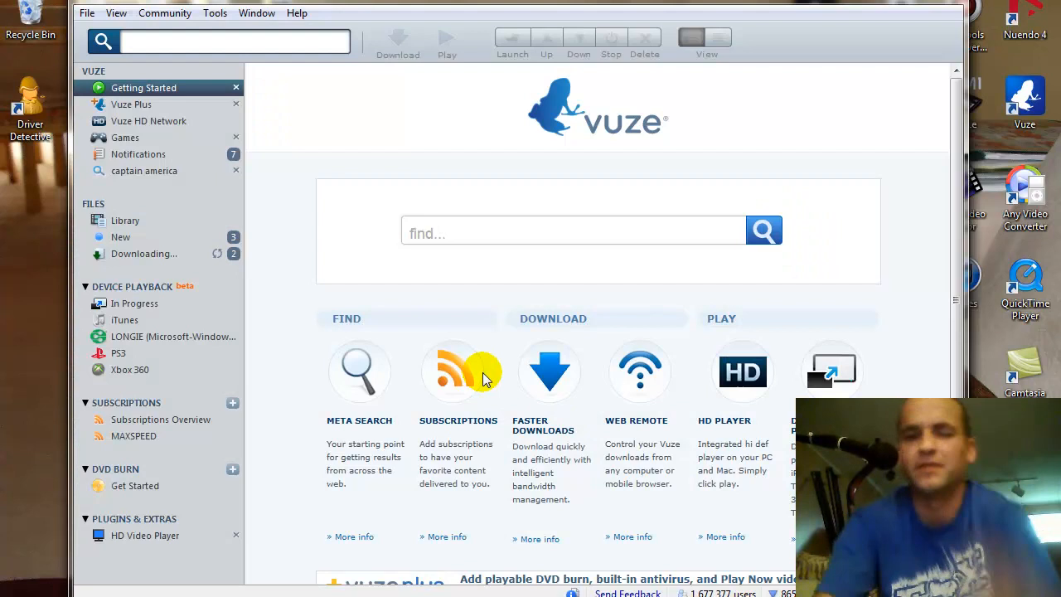
View Vuze's Downloading list showing Bad Meets Evil (84.91 MB) beside Fast Five.
left_click(144, 253)
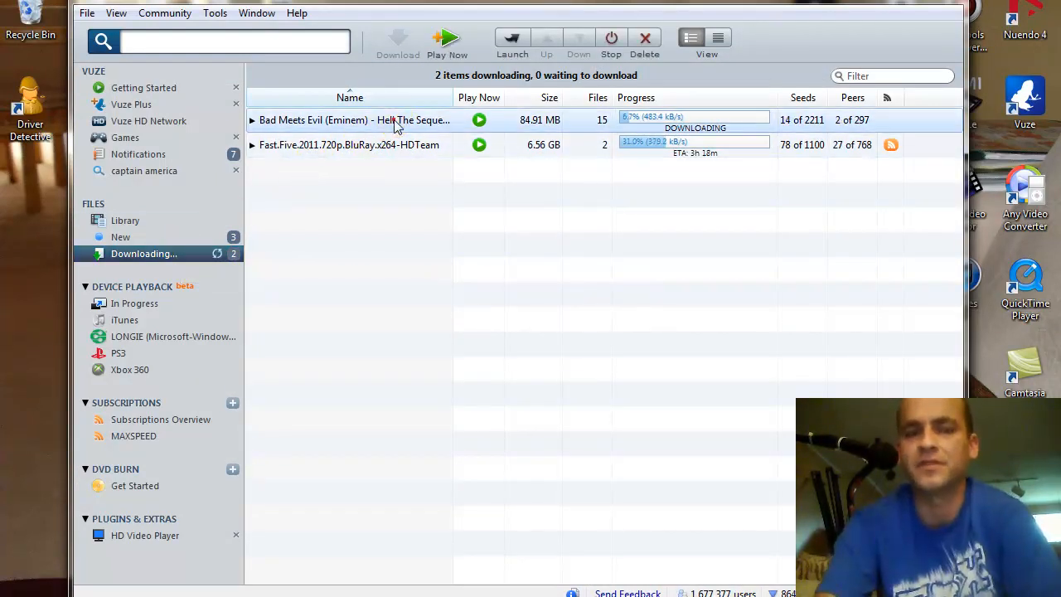
mouse_move(396, 120)
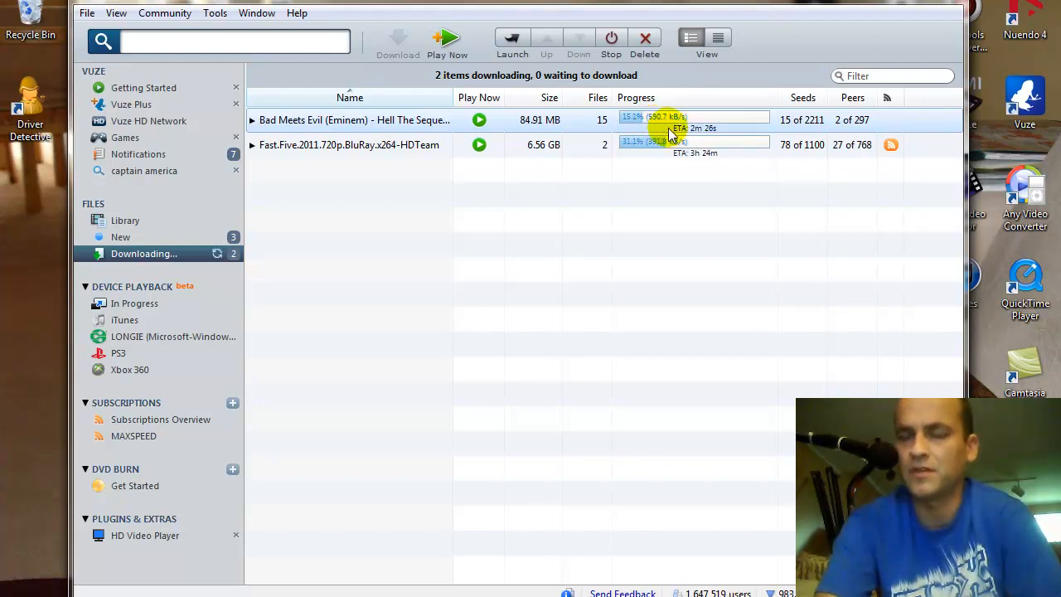
mouse_move(701, 171)
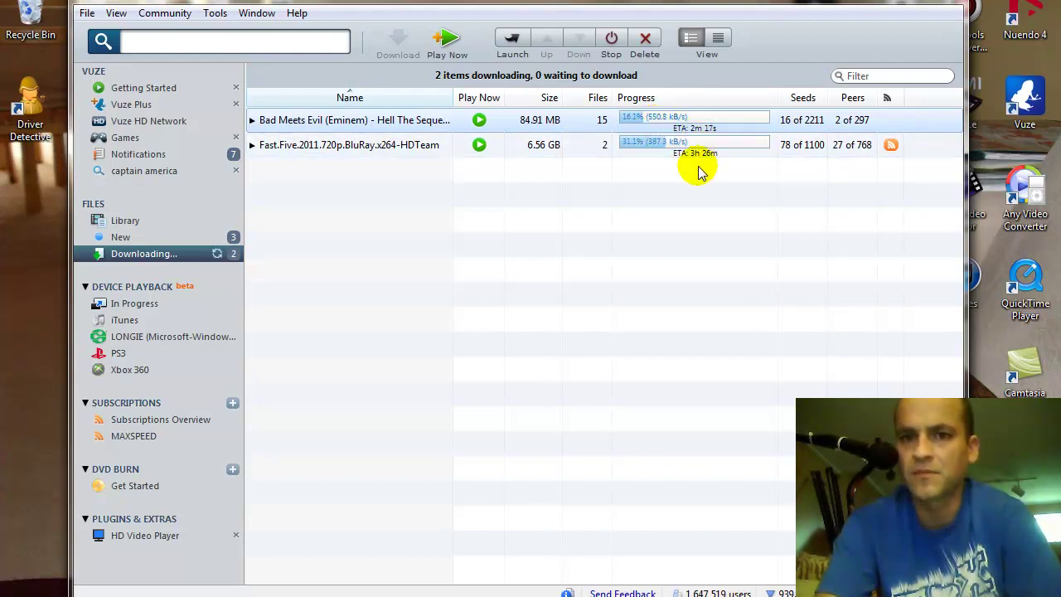
mouse_move(696, 195)
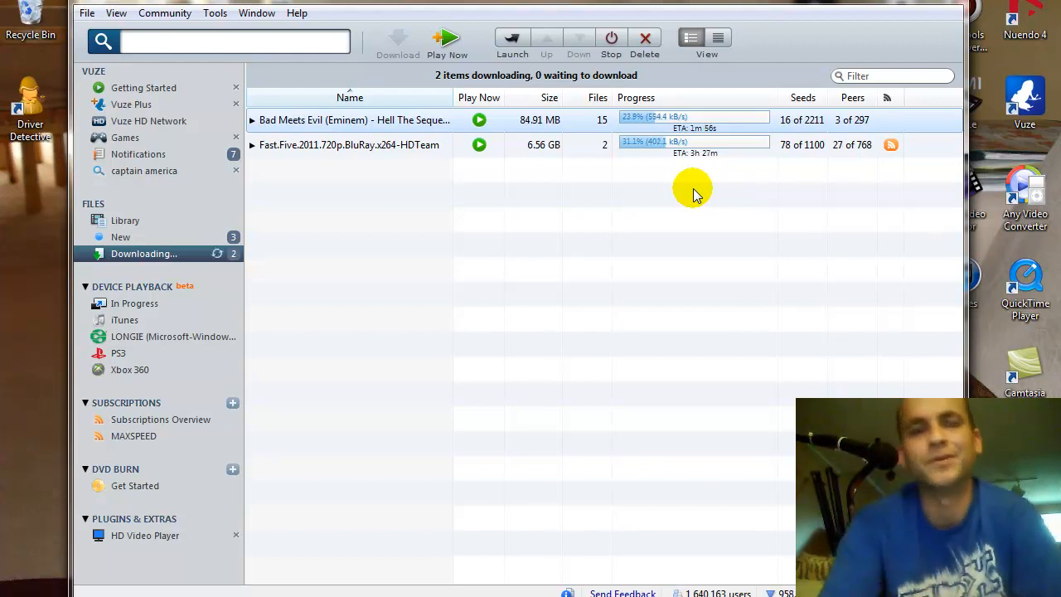
mouse_move(542, 132)
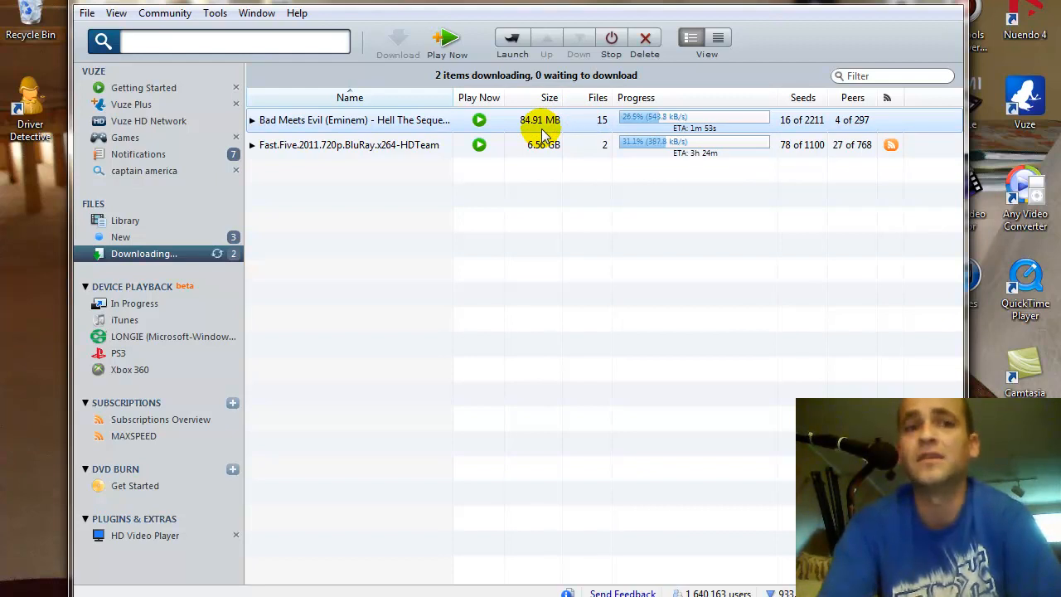
mouse_move(788, 29)
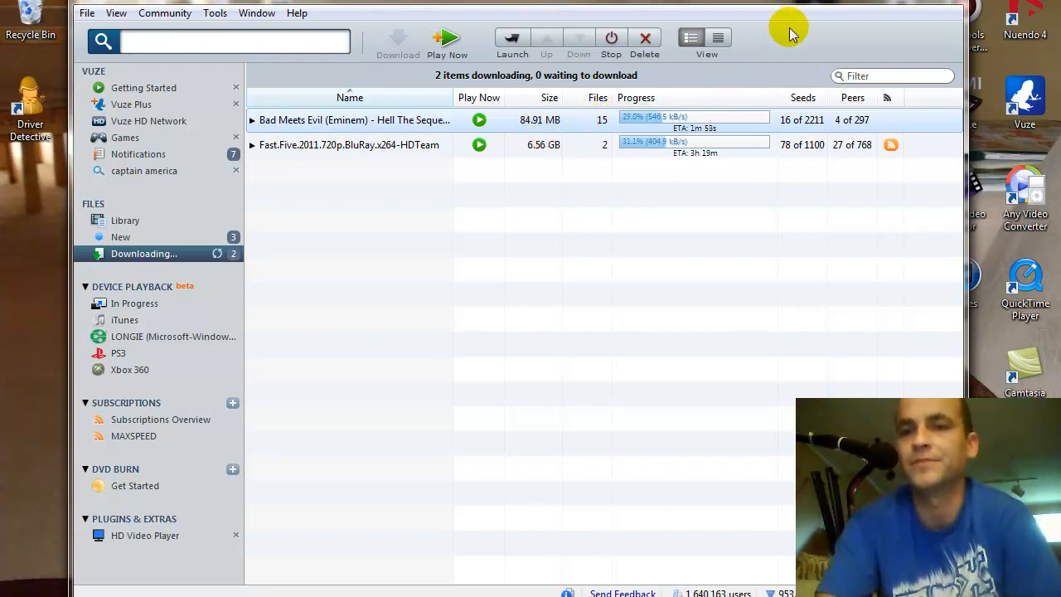
mouse_move(870, 23)
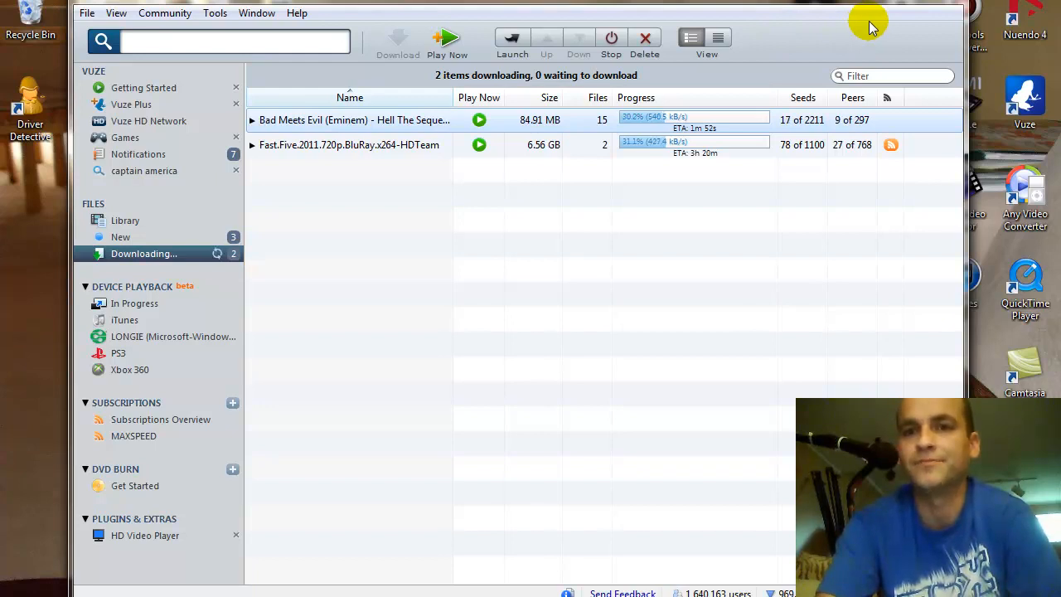